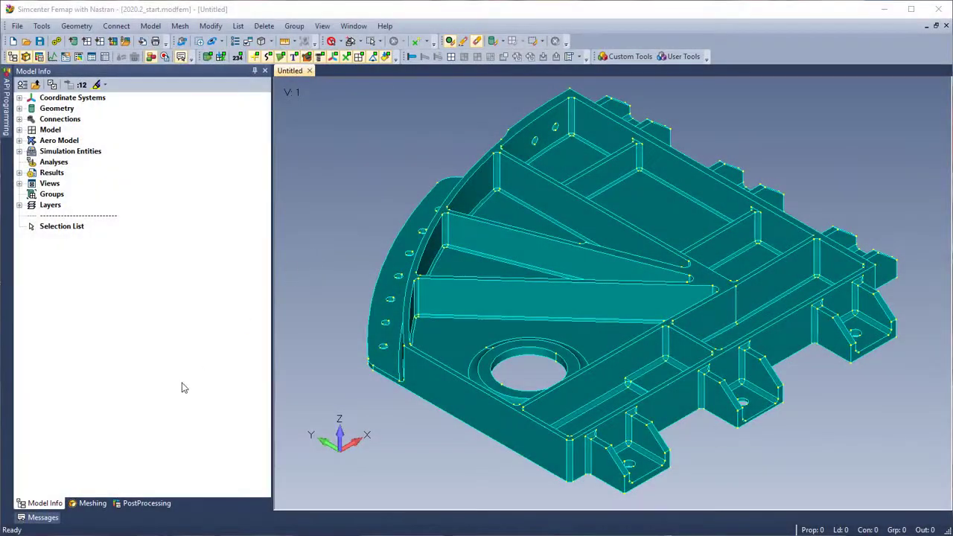
# Set Meshing Toolbox Feature Removal to Blends with Limit Size, smaller than 0.5
pyautogui.click(92, 503)
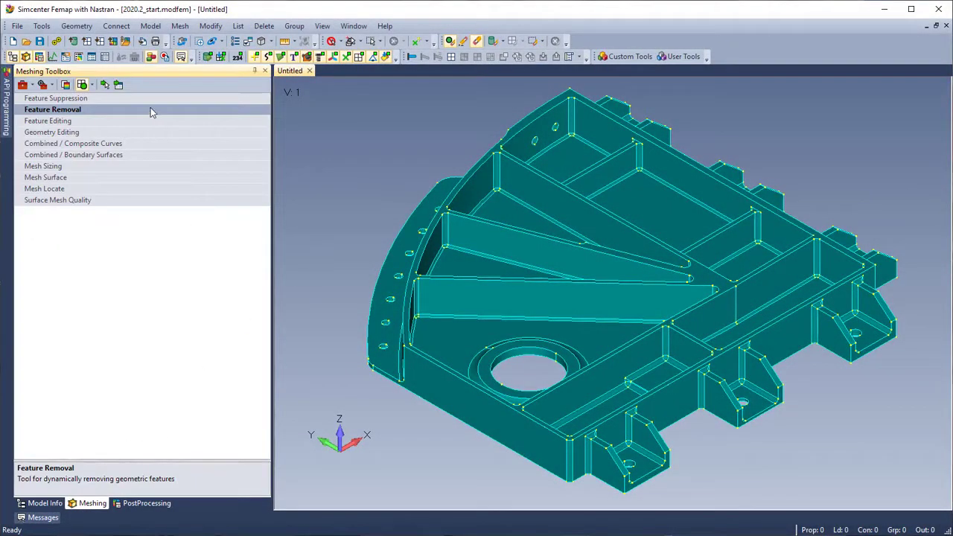
pyautogui.click(53, 110)
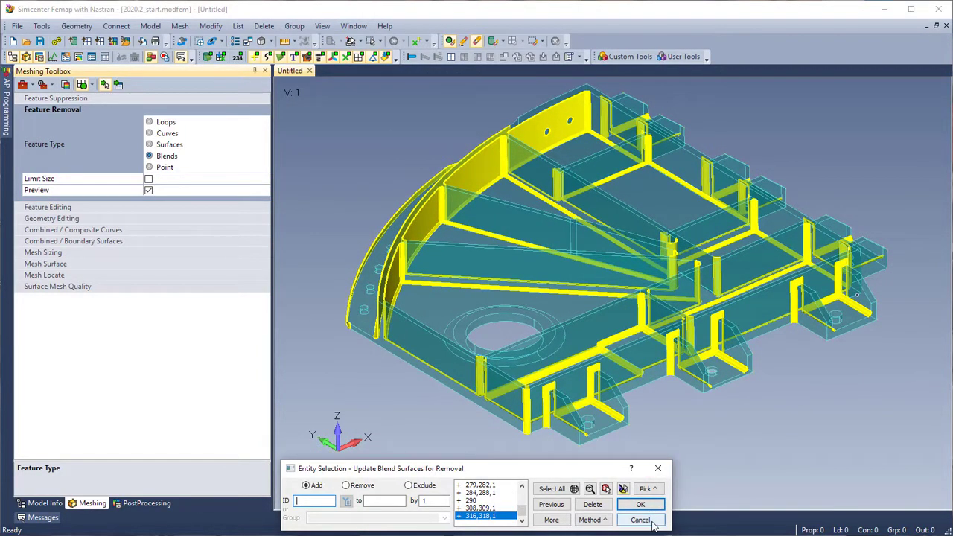
pyautogui.click(639, 519)
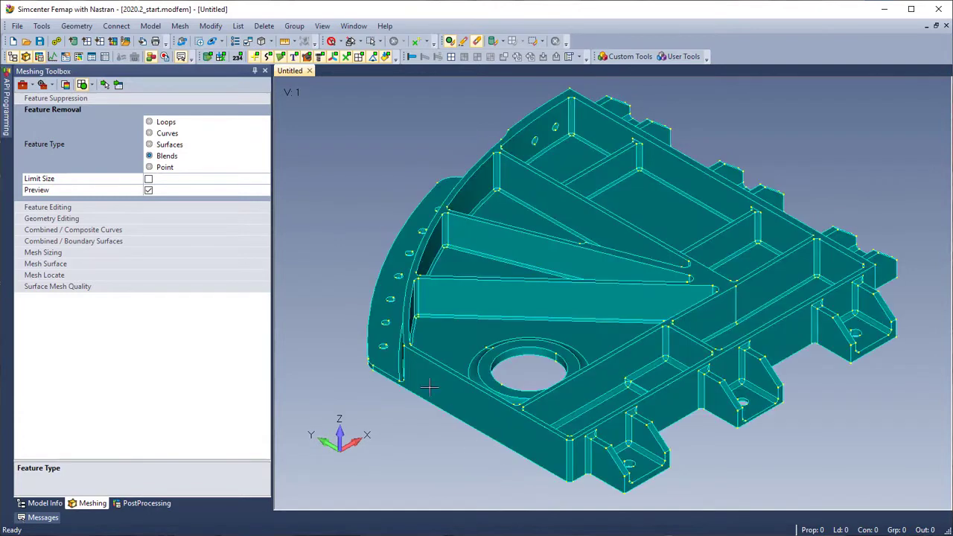
pyautogui.click(40, 178)
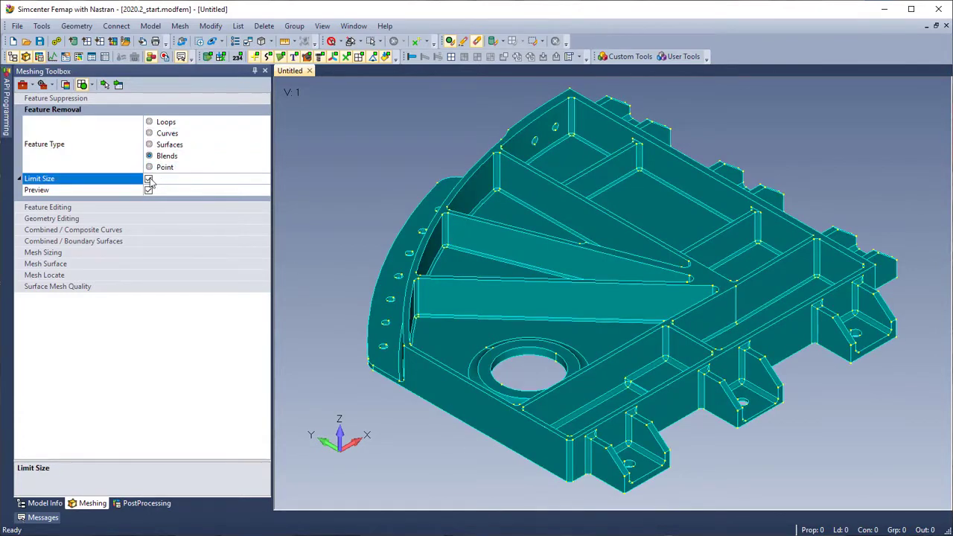
pyautogui.click(148, 178)
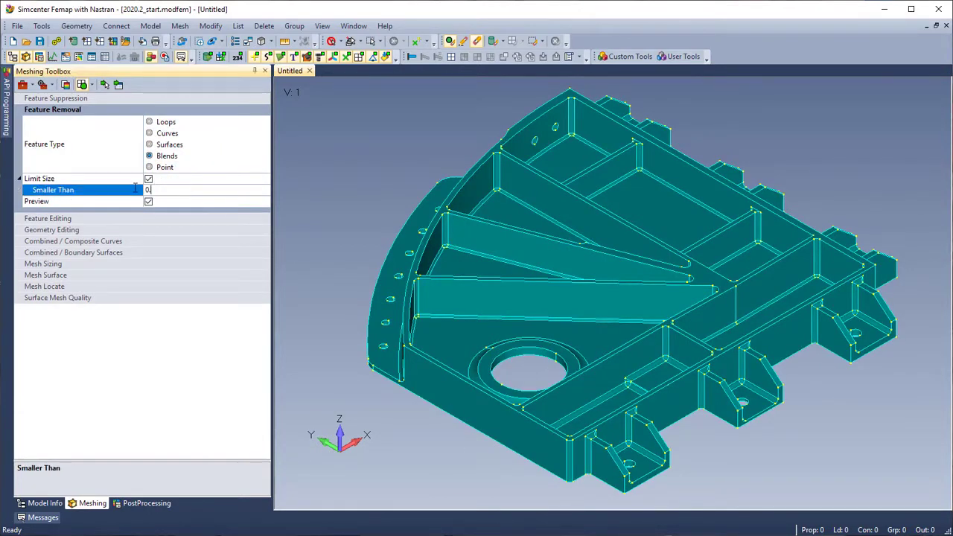
pyautogui.write('0.5')
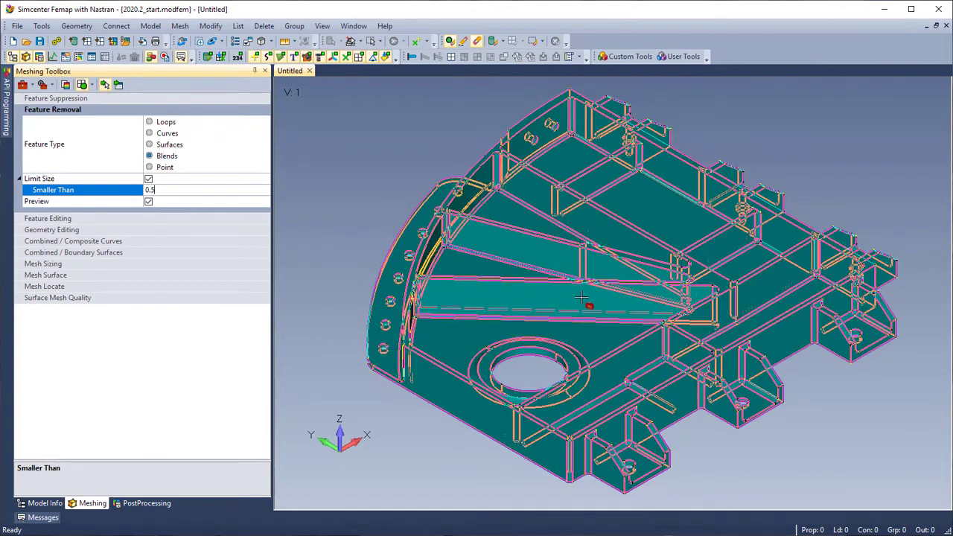
# Deselect blend surfaces 309 and 316, add 176 and 239, and remove the blends
pyautogui.click(149, 201)
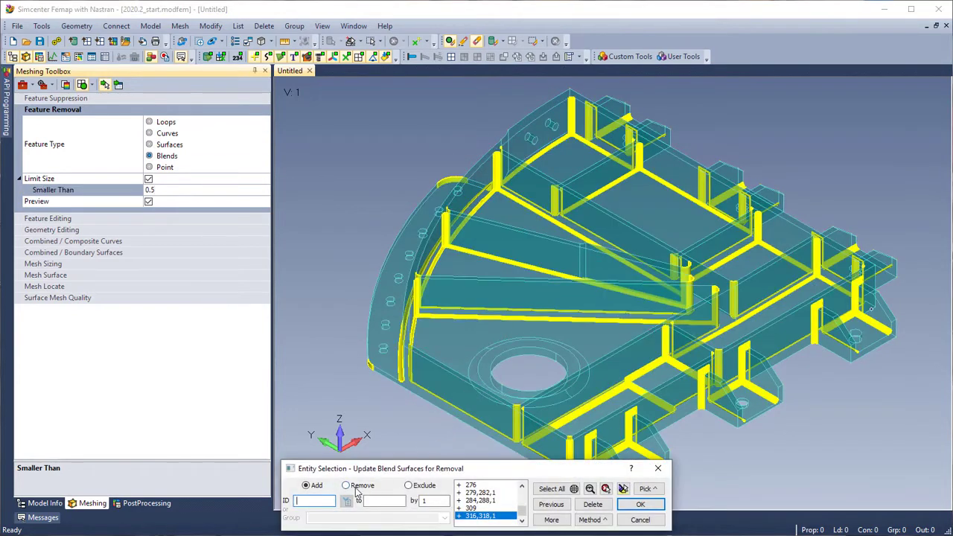
pyautogui.click(346, 485)
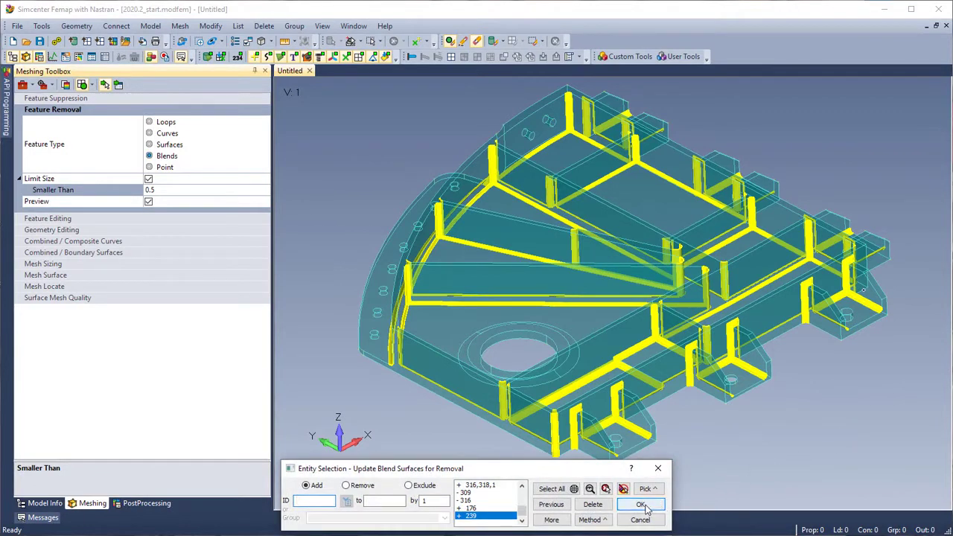
pyautogui.click(641, 504)
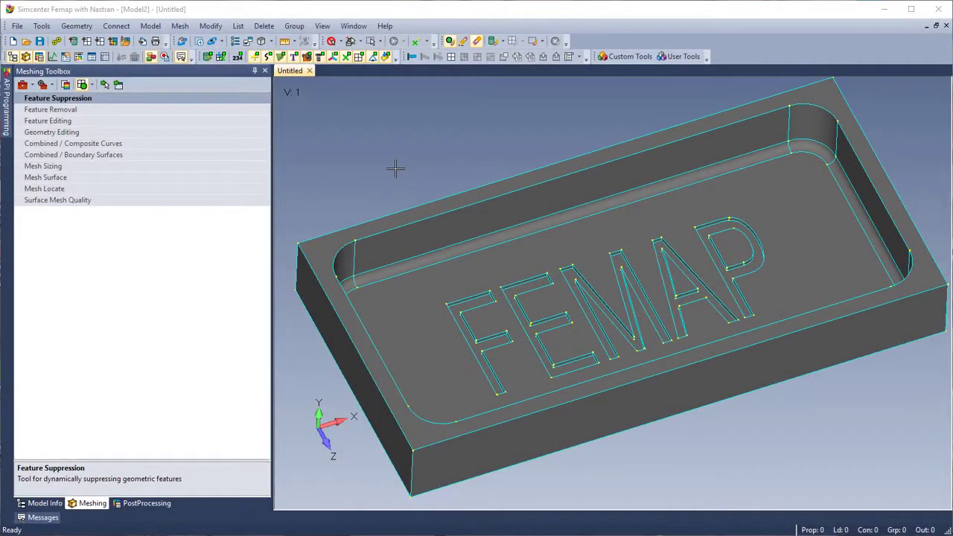
# Set Geometry Editing to Extend with Surface/Replace Face, targeting floor surface 1
pyautogui.click(51, 132)
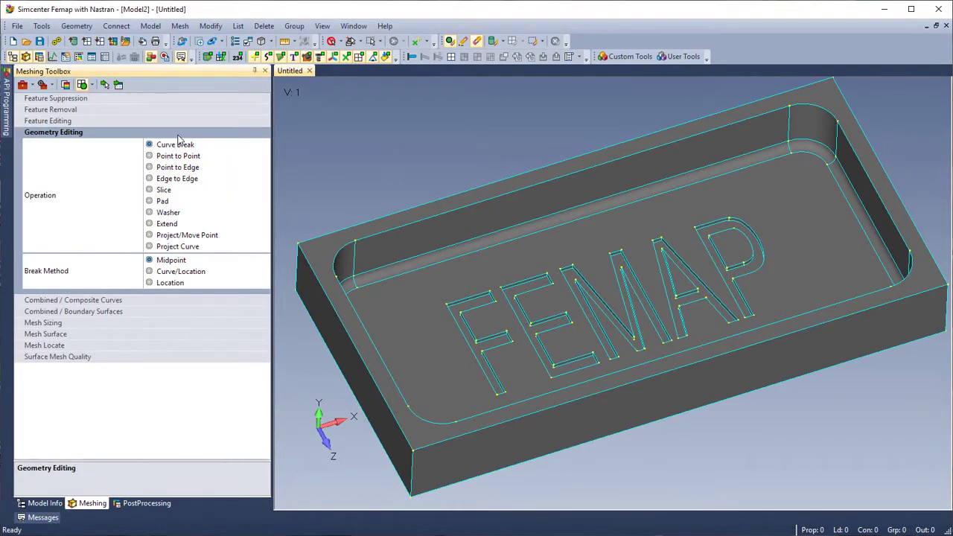
pyautogui.click(167, 223)
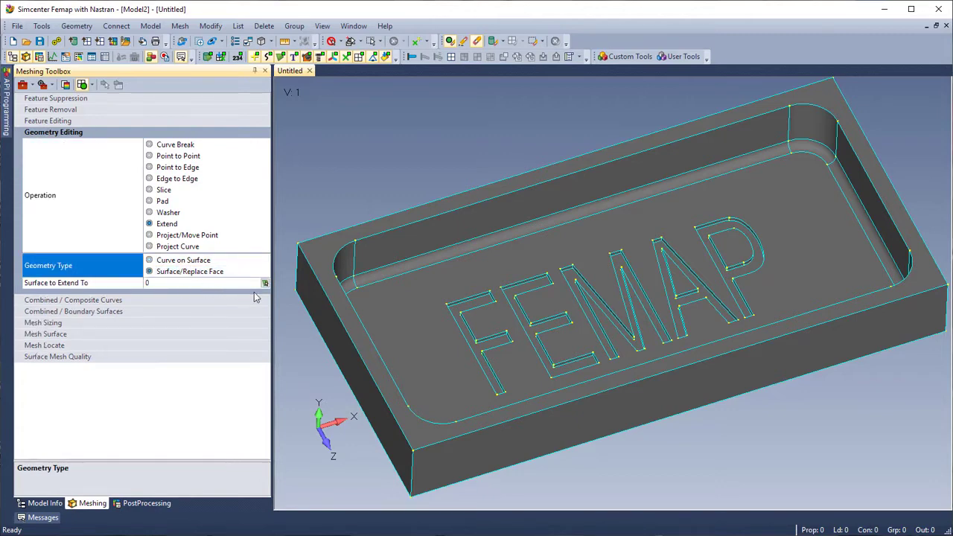
pyautogui.click(265, 283)
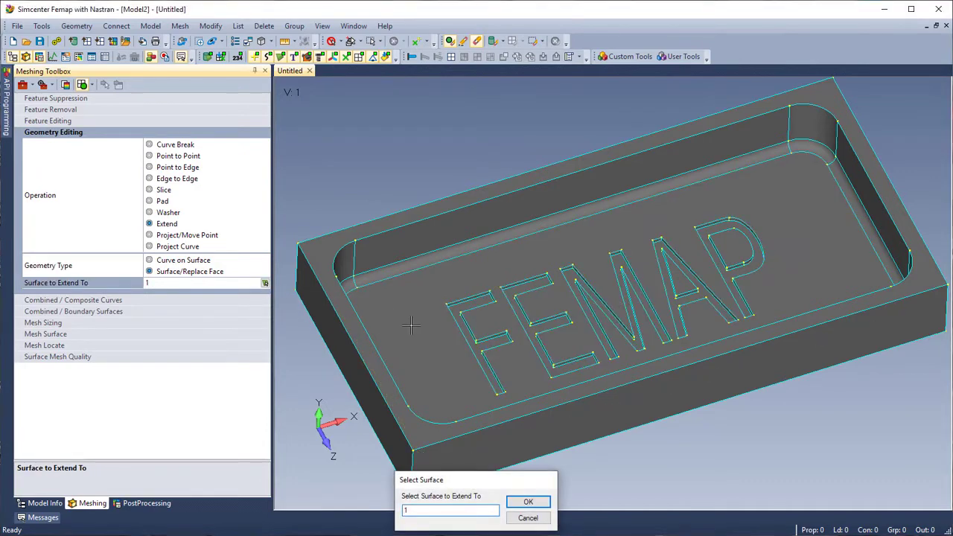
# Confirm surface 1 as the target and extend the FEMAP letter top surfaces onto it
pyautogui.click(528, 502)
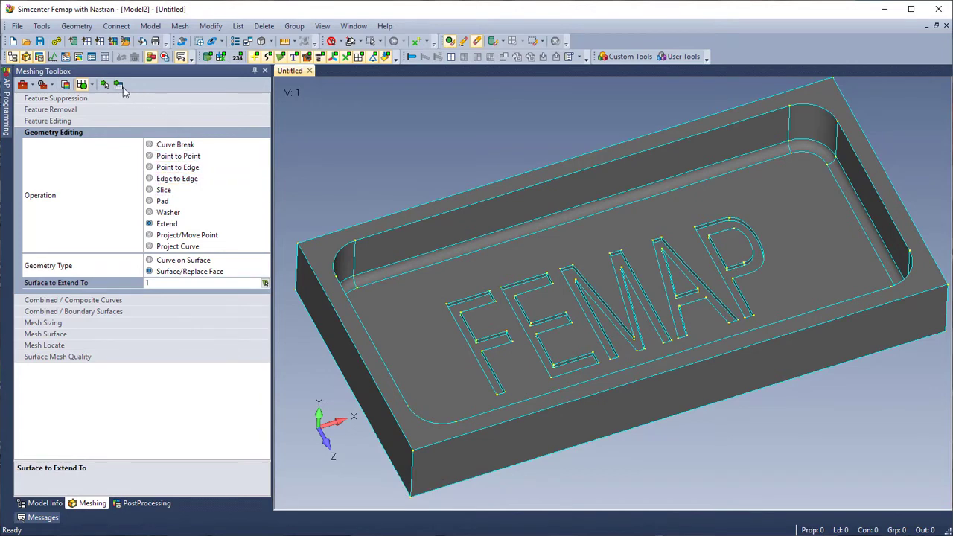
pyautogui.click(119, 84)
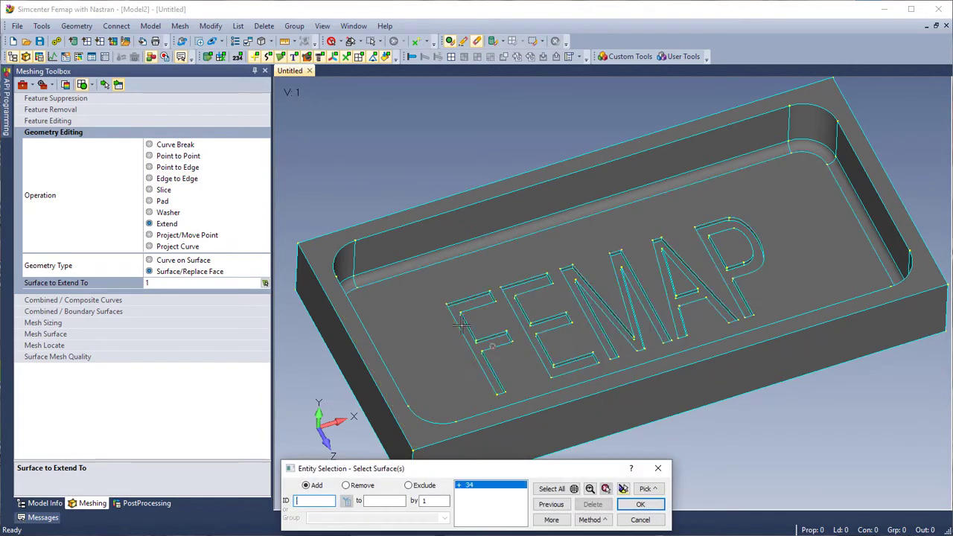
pyautogui.click(585, 309)
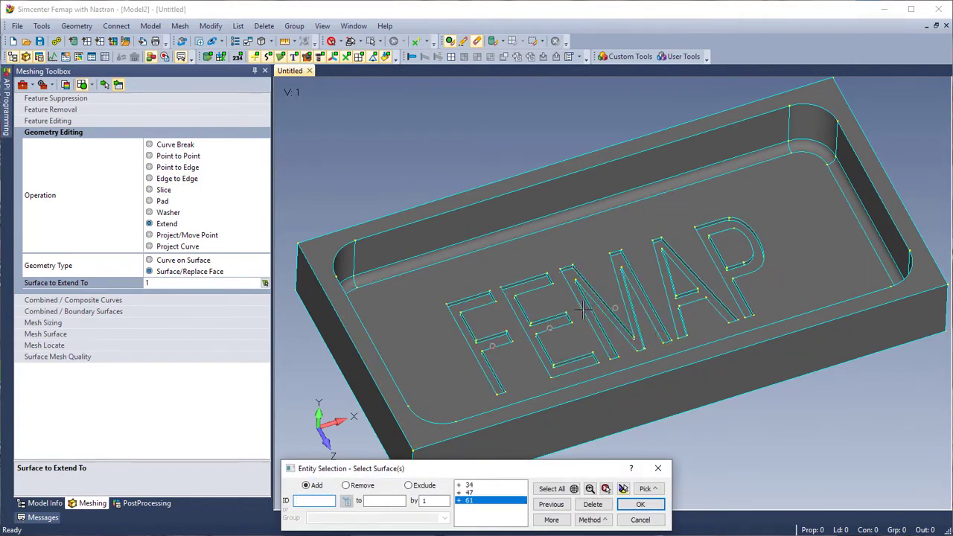
pyautogui.click(678, 409)
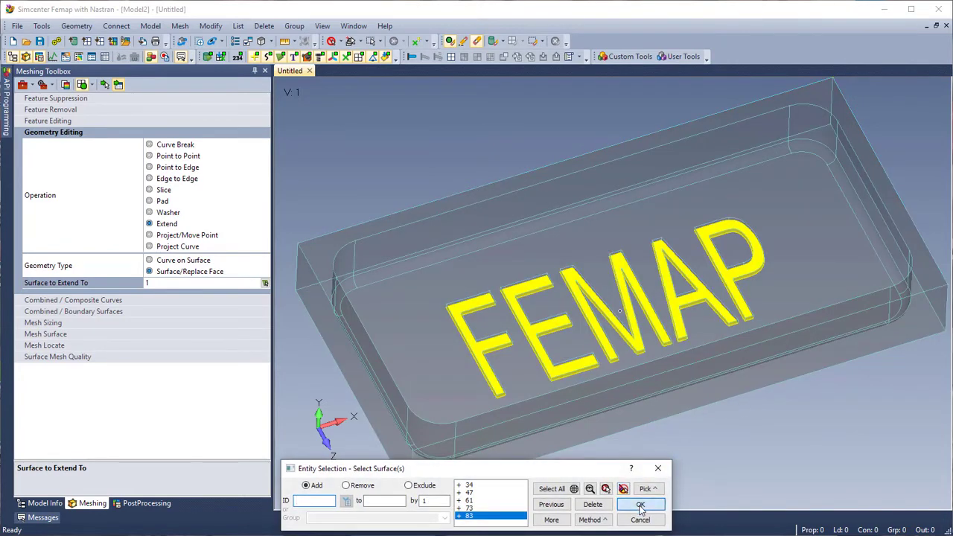
pyautogui.click(639, 505)
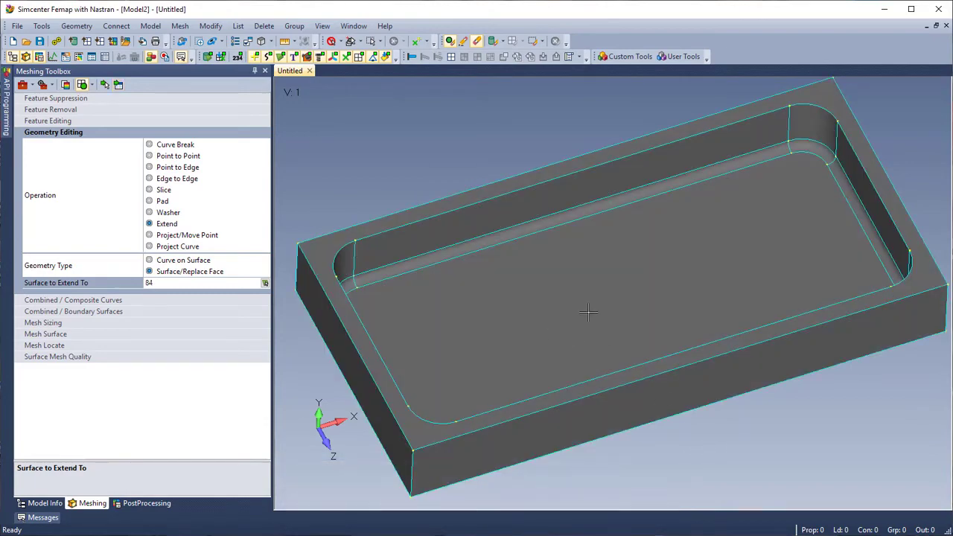